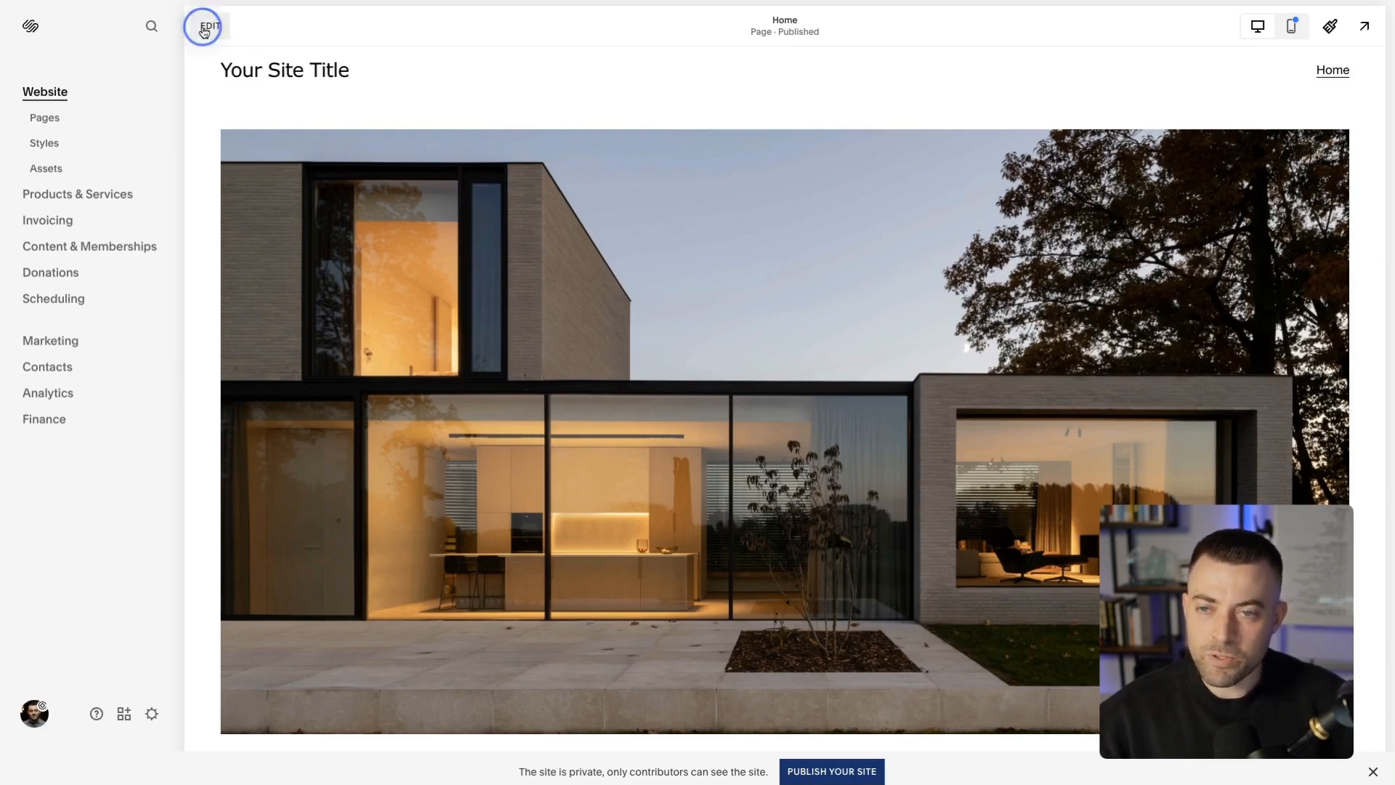
# Enter editing mode and bring the site footer with the Radian wordmark into editing
pyautogui.click(206, 24)
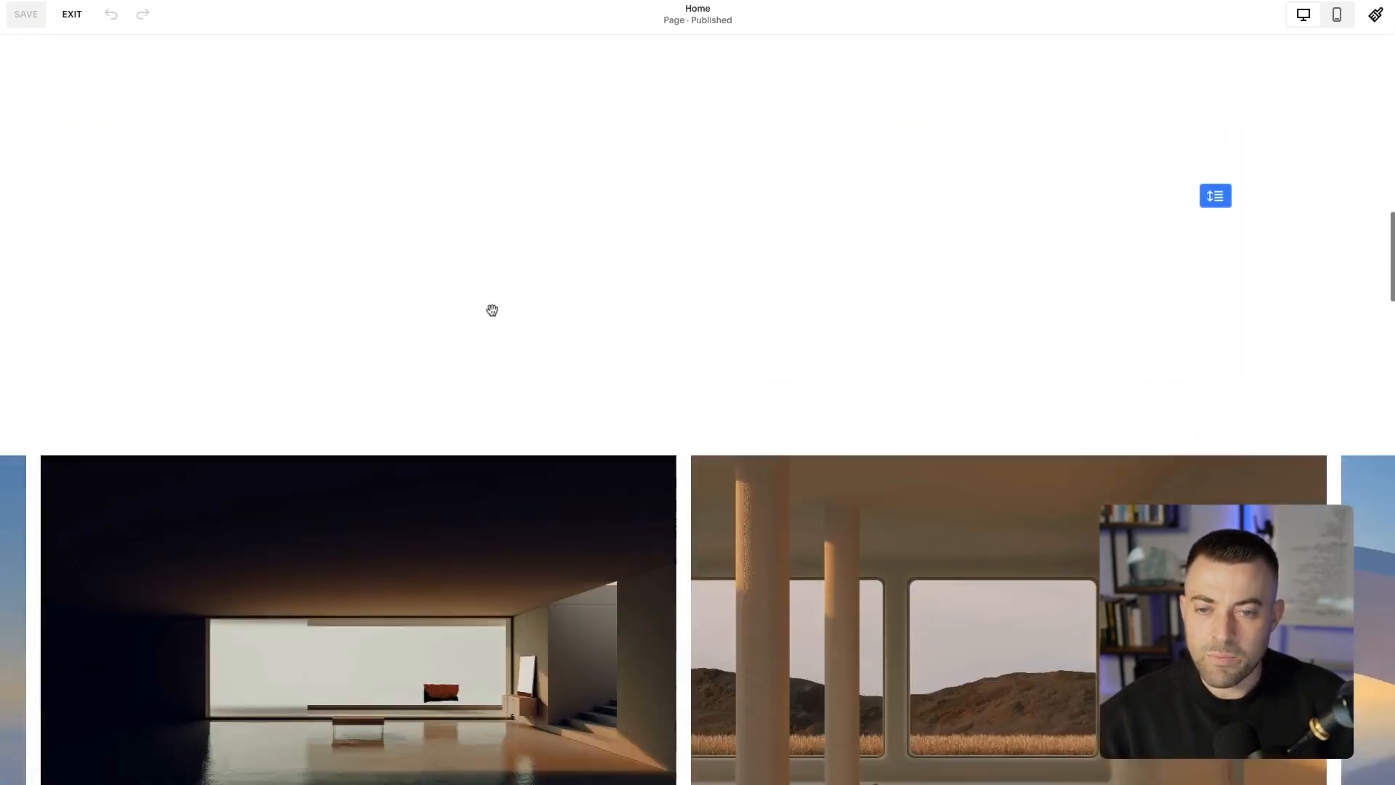
pyautogui.scroll(-3)
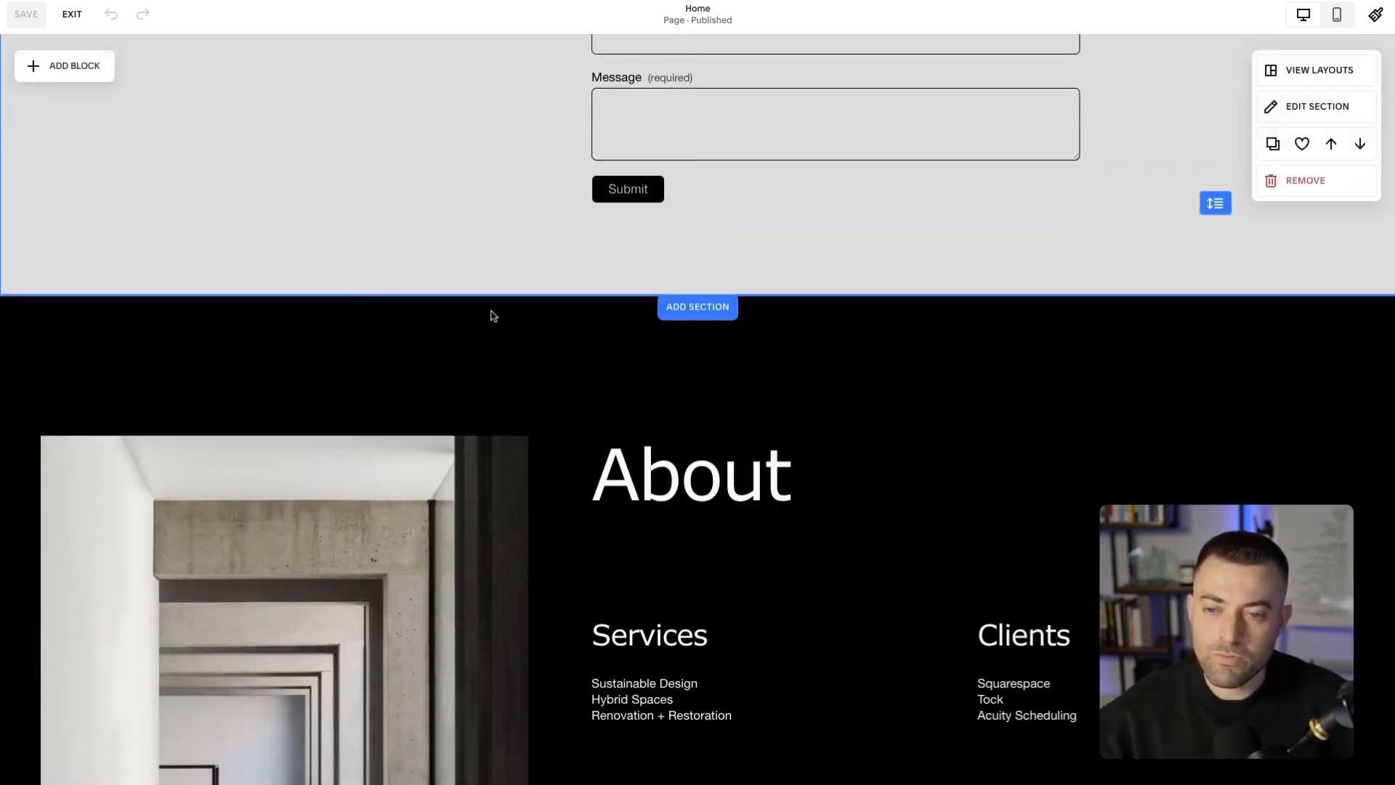
pyautogui.scroll(-3)
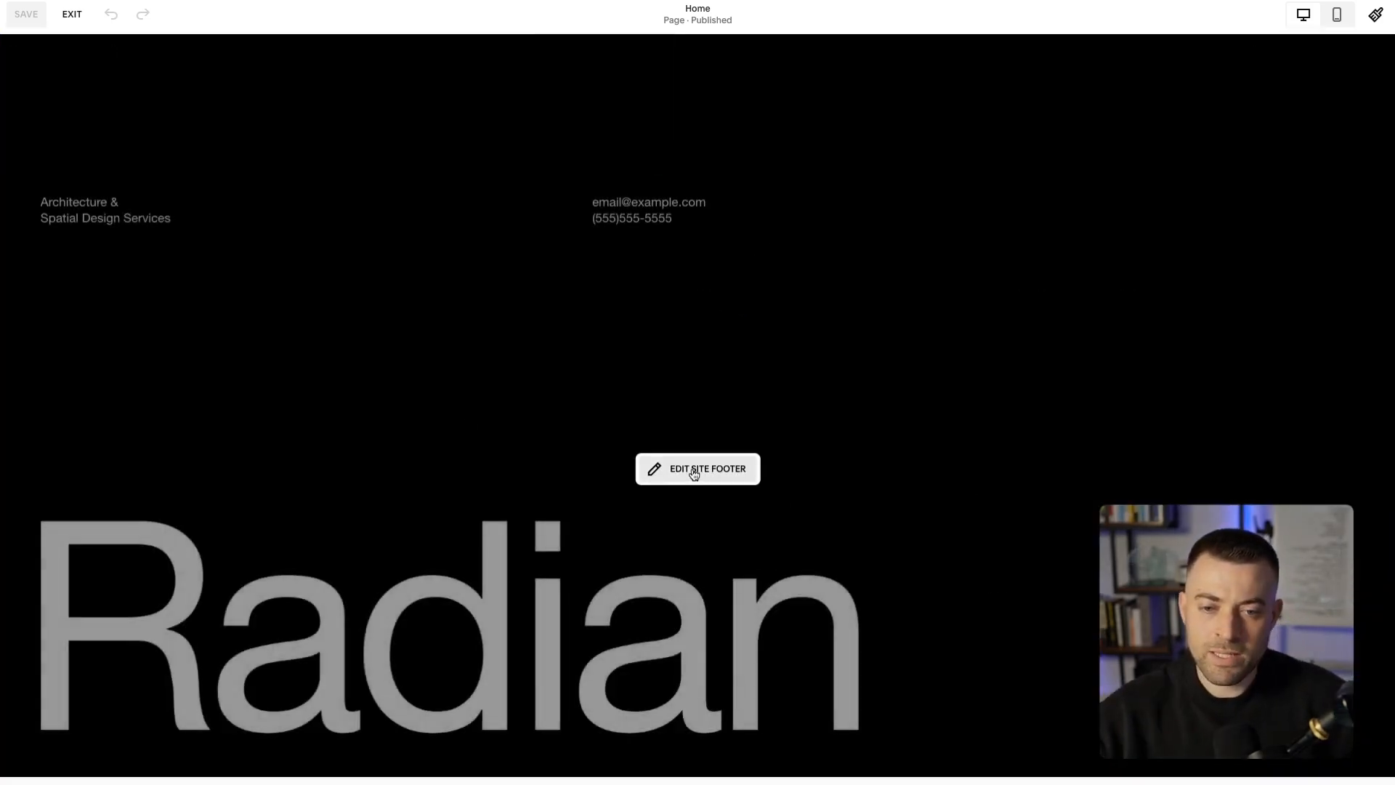
pyautogui.click(696, 470)
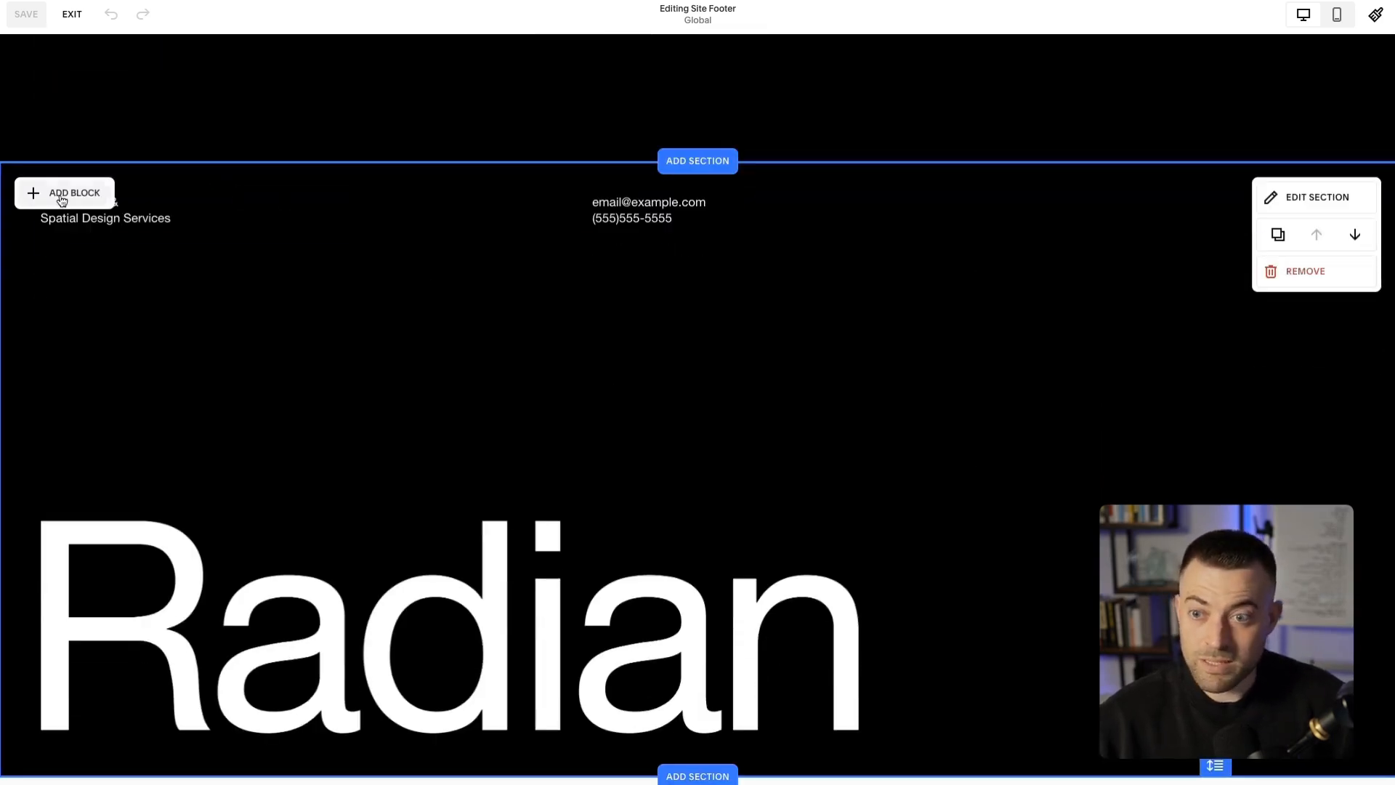
# Insert a Social Links block in the footer and add Facebook and LinkedIn links beside Instagram
pyautogui.click(62, 193)
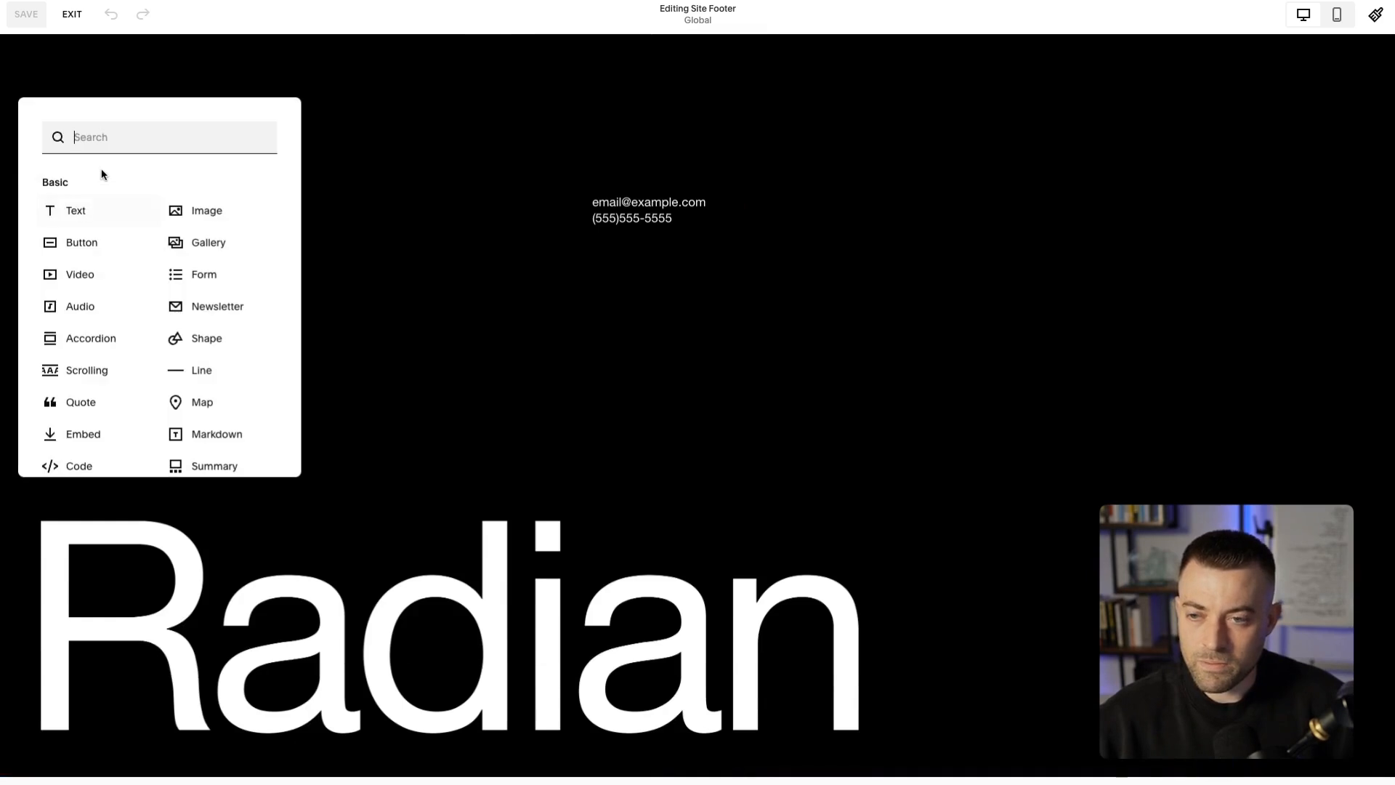
pyautogui.write('social')
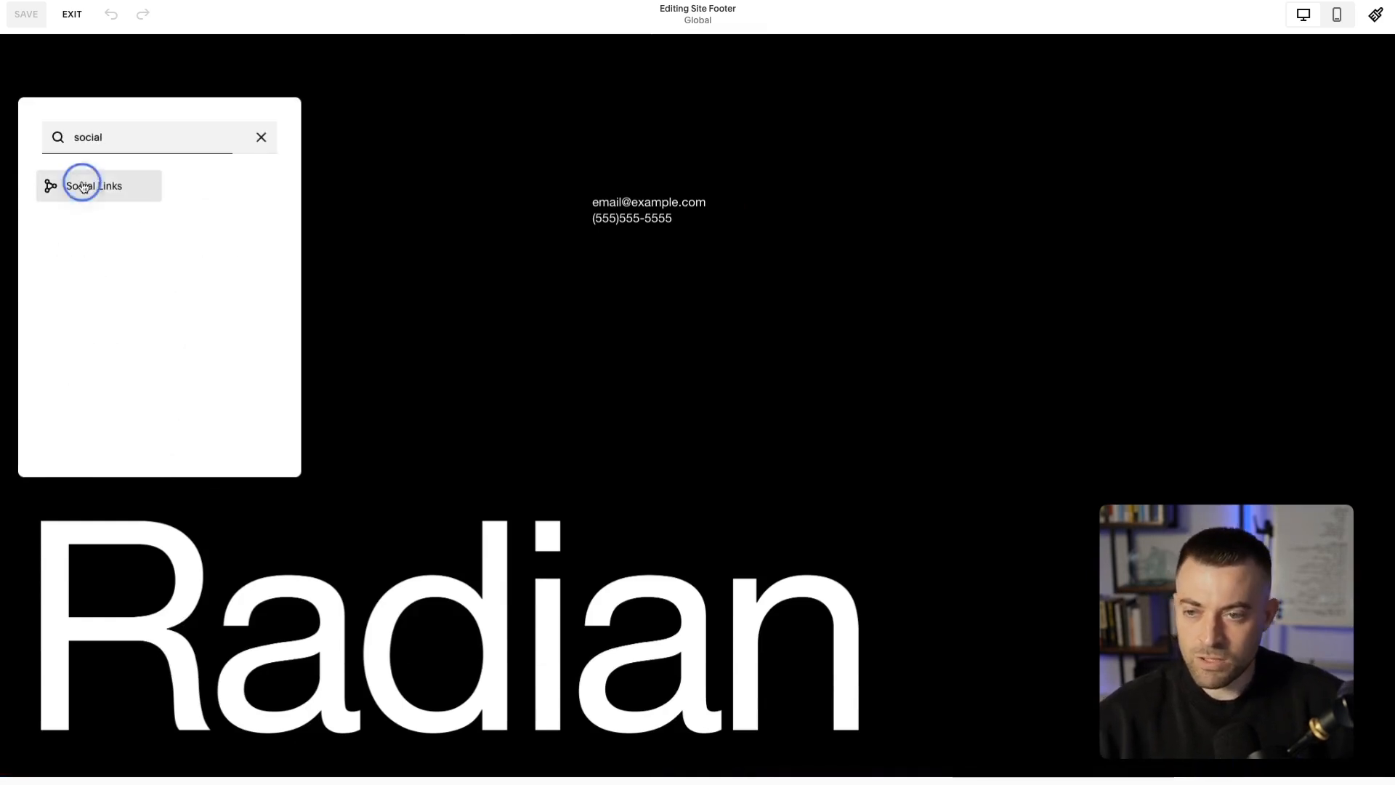
pyautogui.click(93, 184)
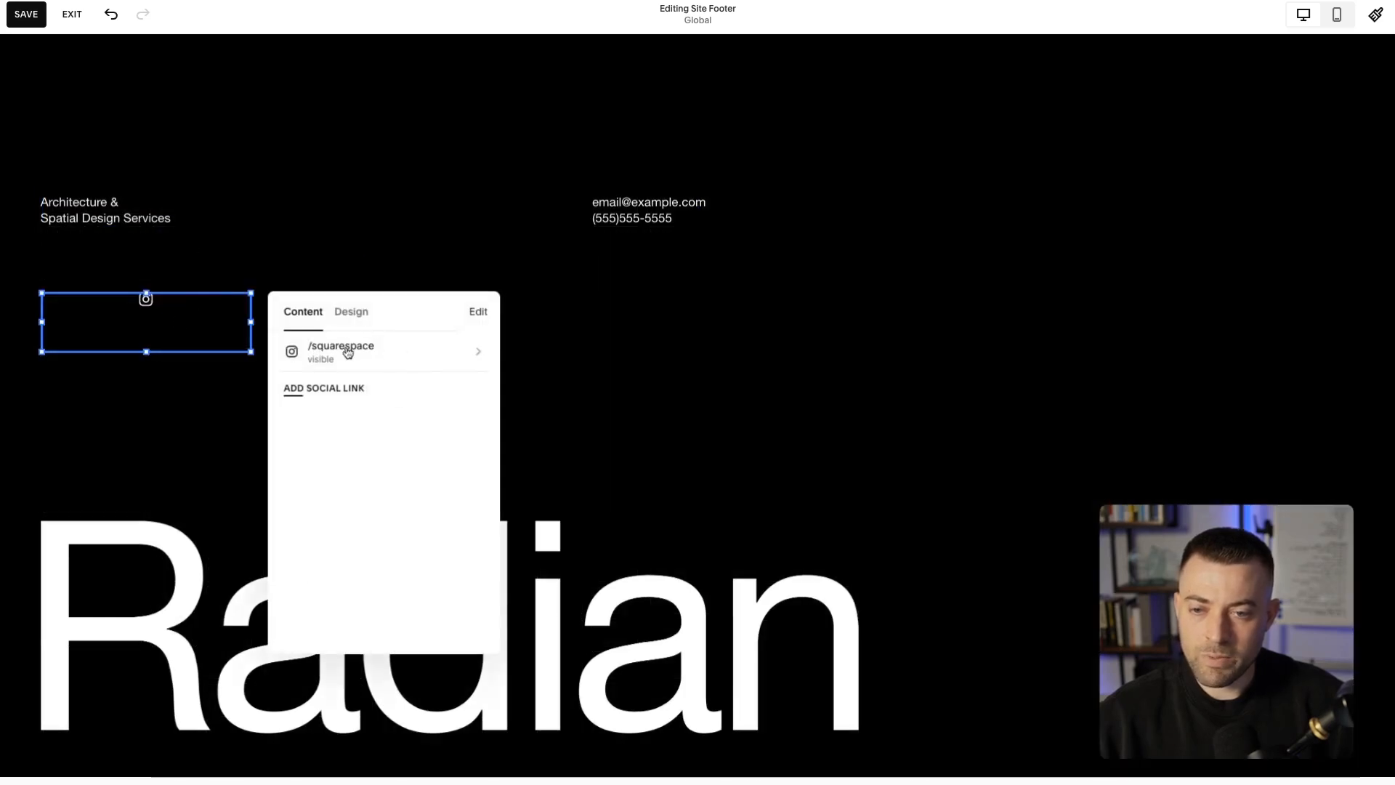
pyautogui.write('Faceb')
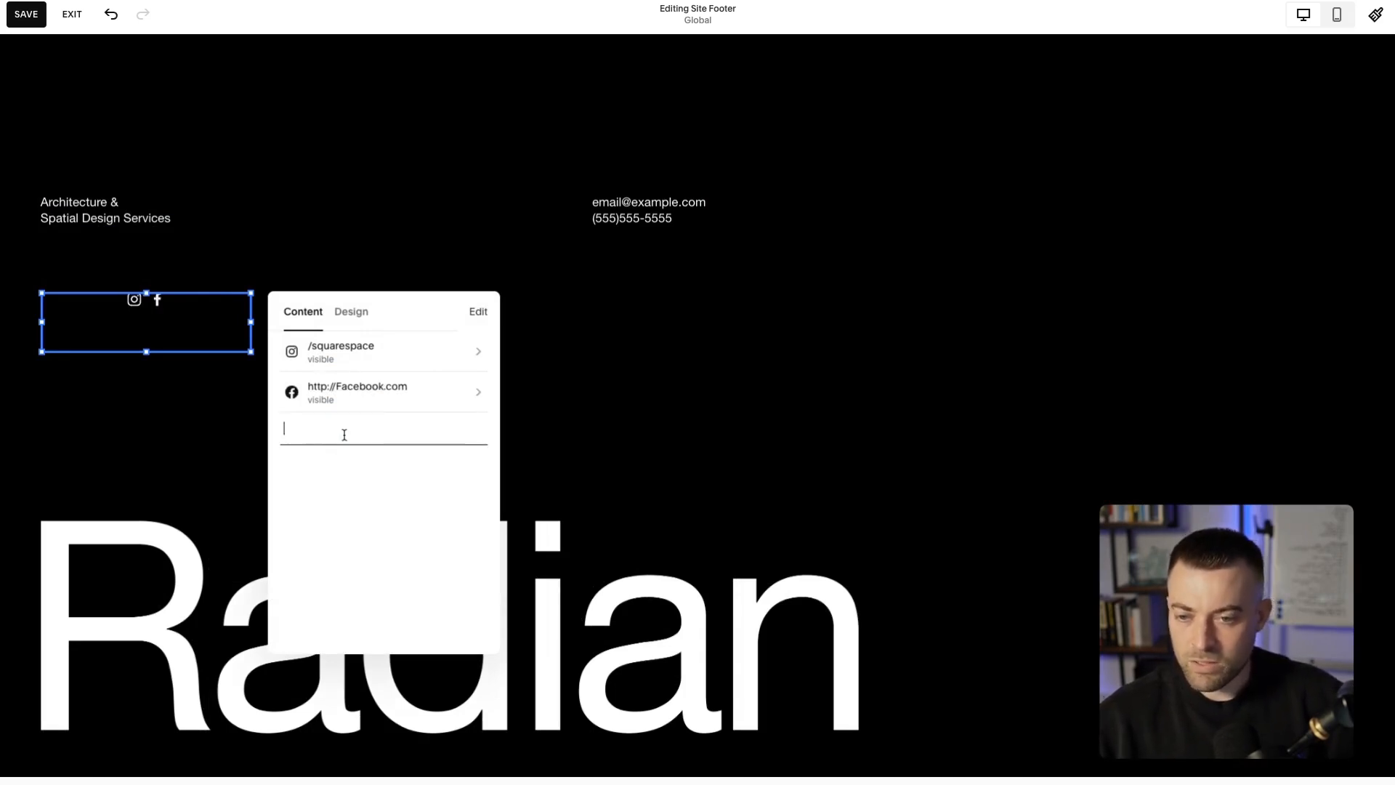
pyautogui.write('linkedin.com')
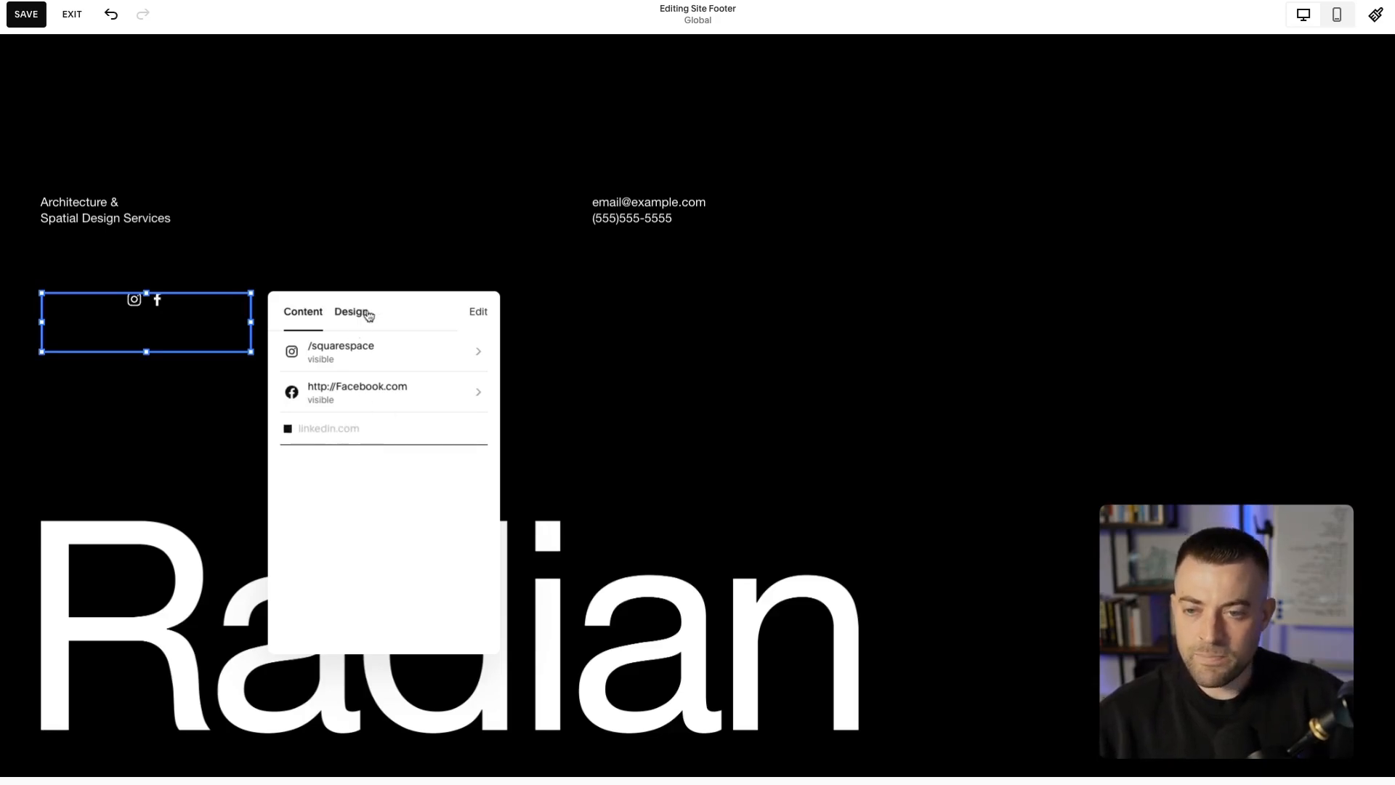
# Style the social icons left-aligned, XL size with circular outline borders in the Design settings
pyautogui.click(350, 311)
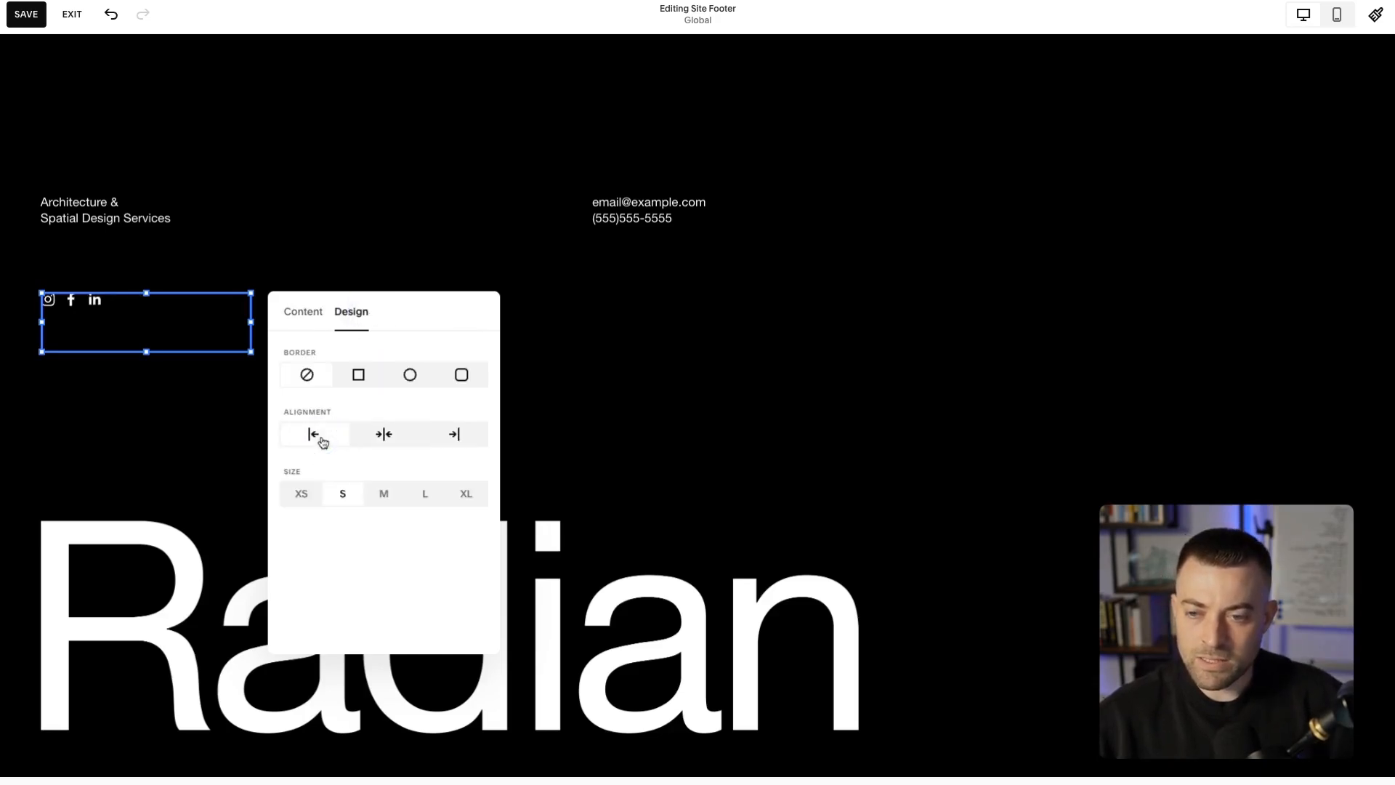
pyautogui.click(424, 493)
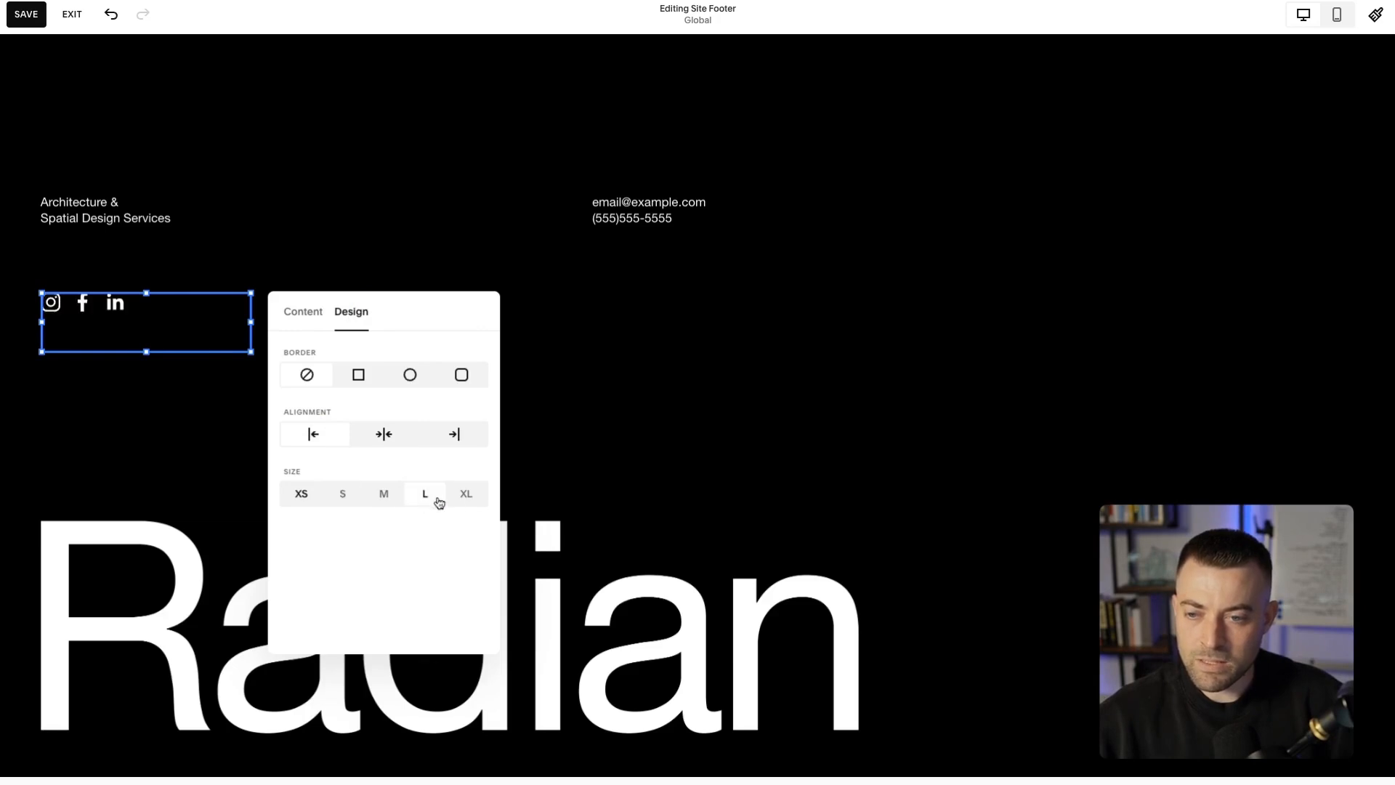
pyautogui.click(410, 375)
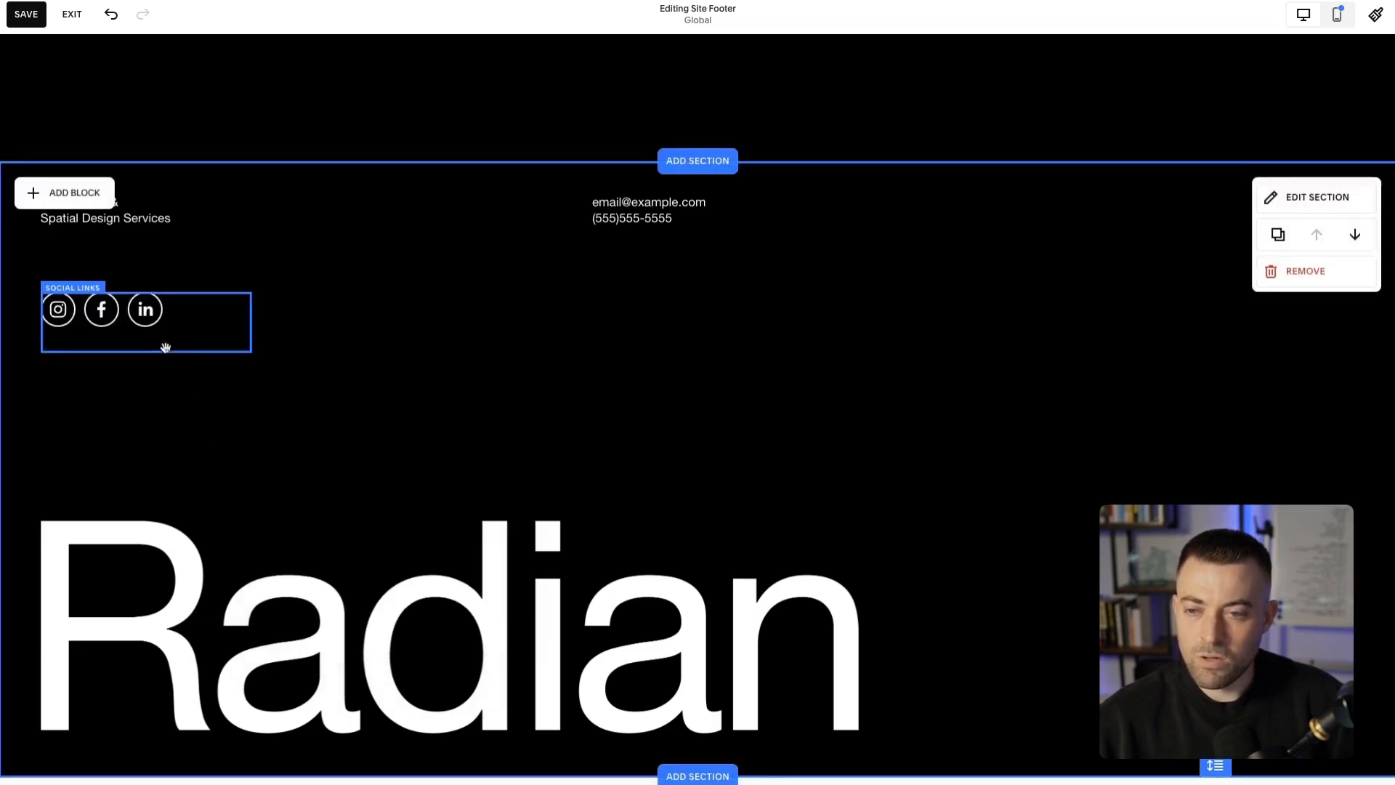
pyautogui.click(146, 323)
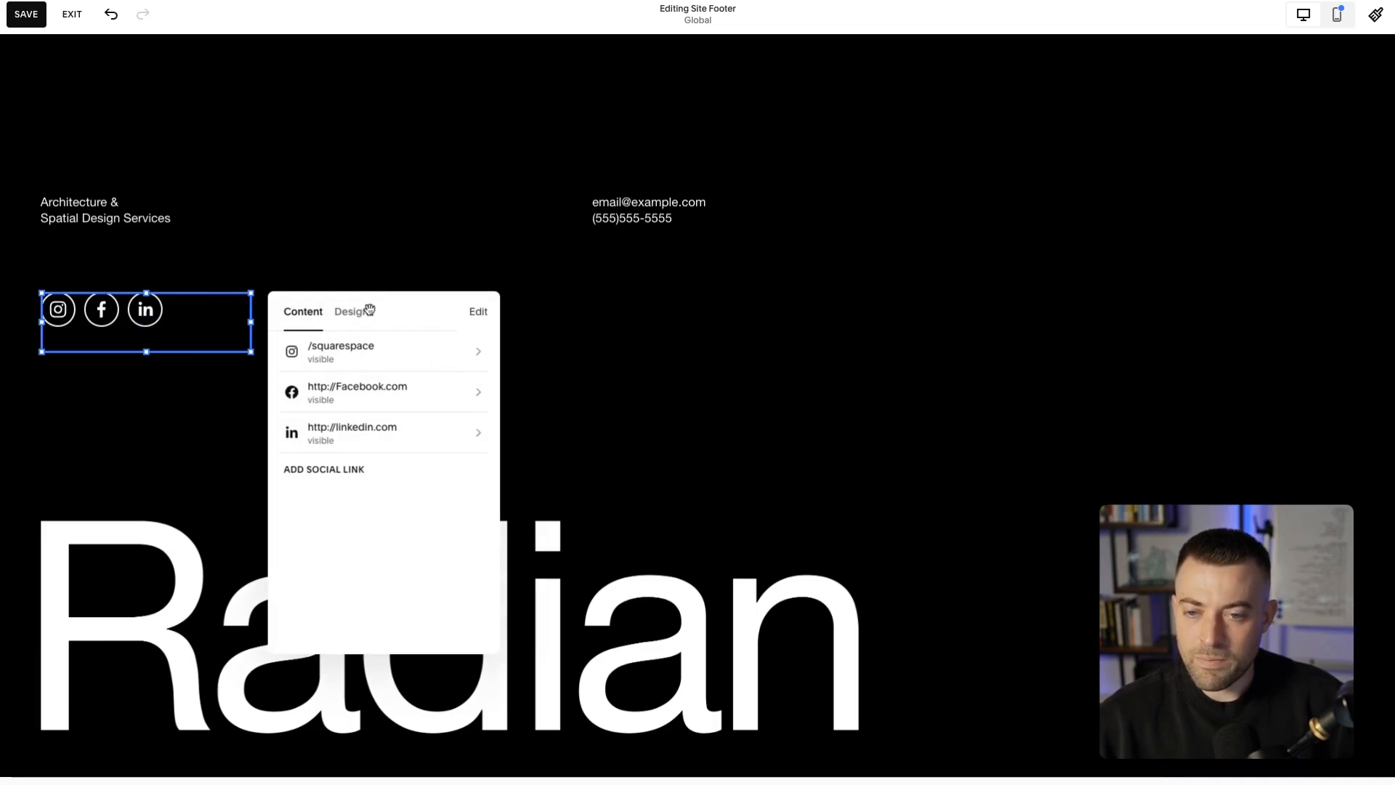
pyautogui.click(350, 311)
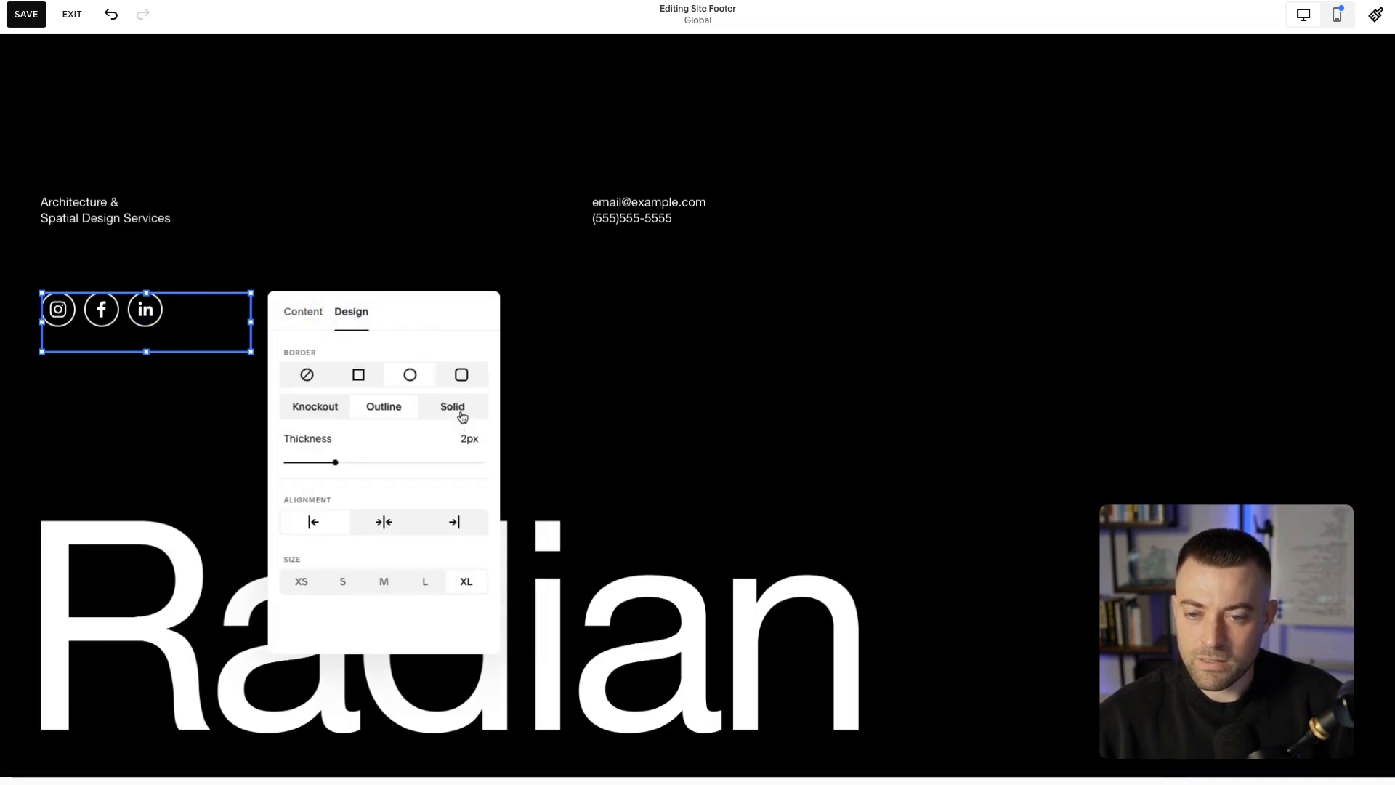
pyautogui.moveTo(336, 462); pyautogui.dragTo(380, 458)
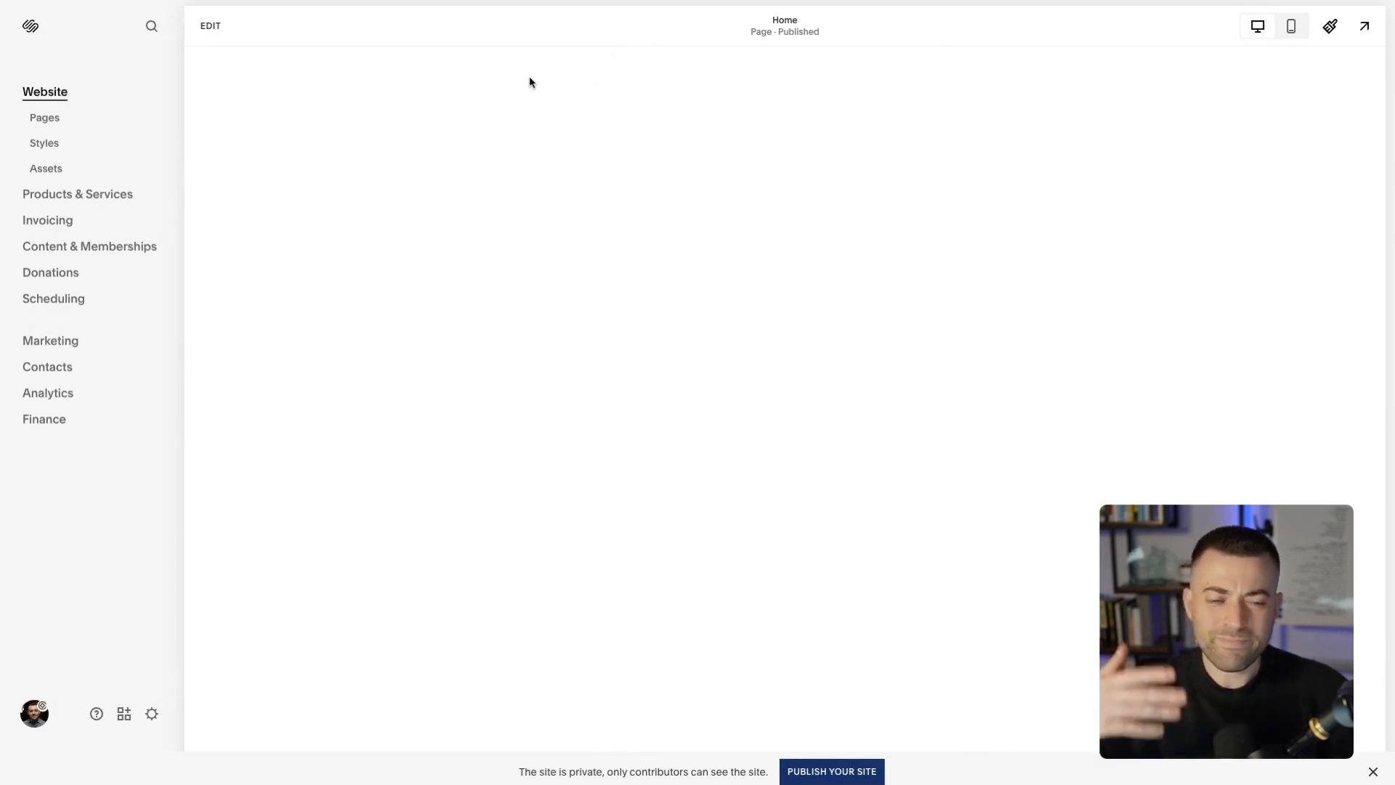
# Preview The Cultural Center page full screen to confirm the same circular social icons in its footer
pyautogui.click(44, 116)
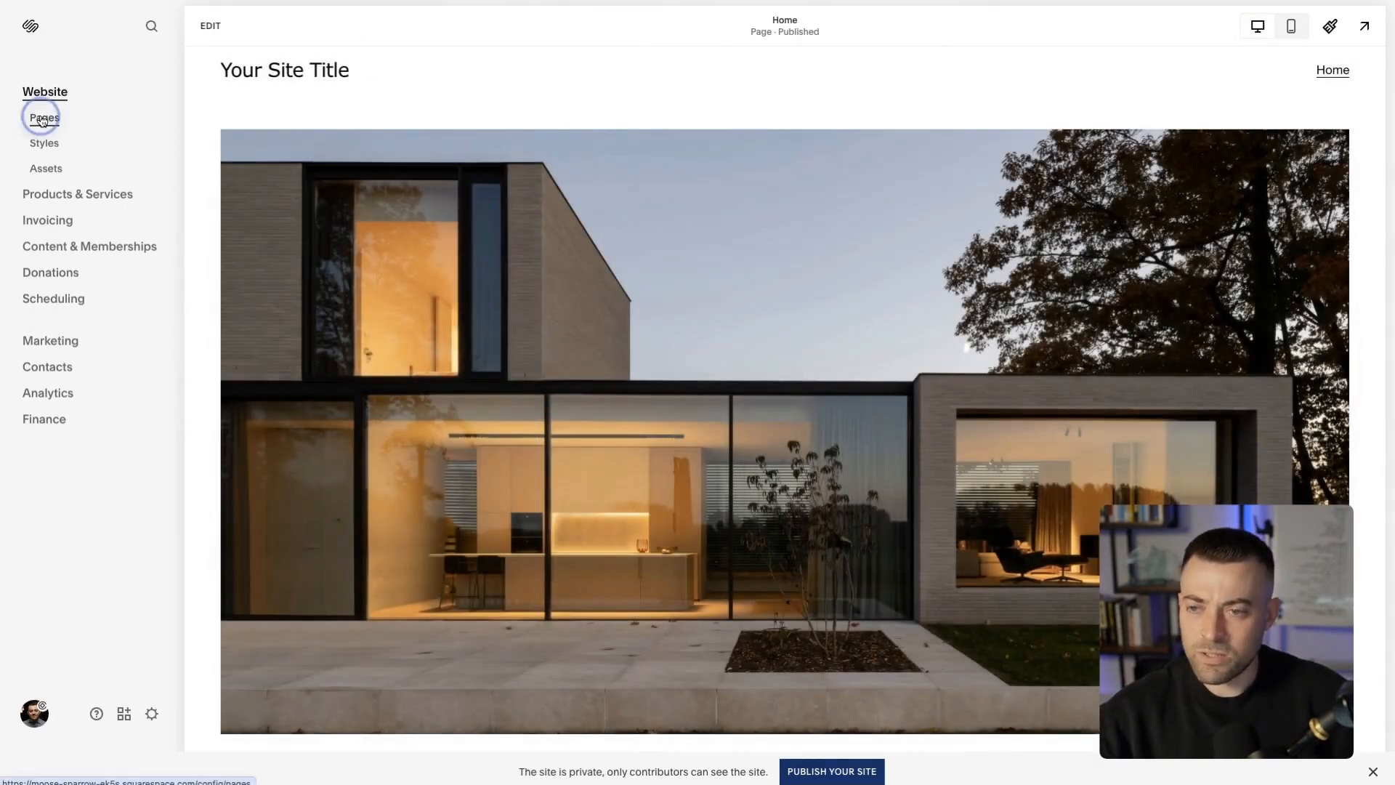
pyautogui.click(43, 117)
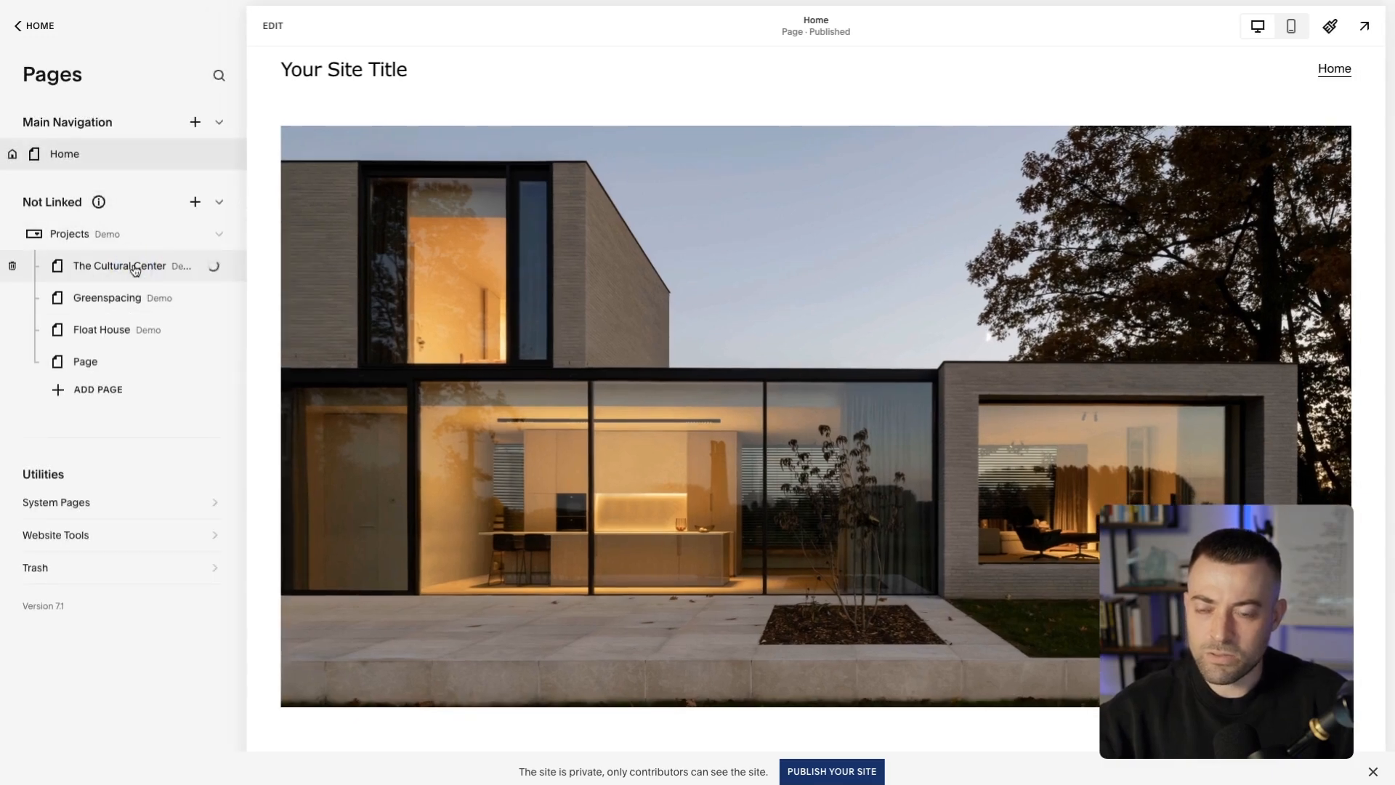
pyautogui.click(118, 264)
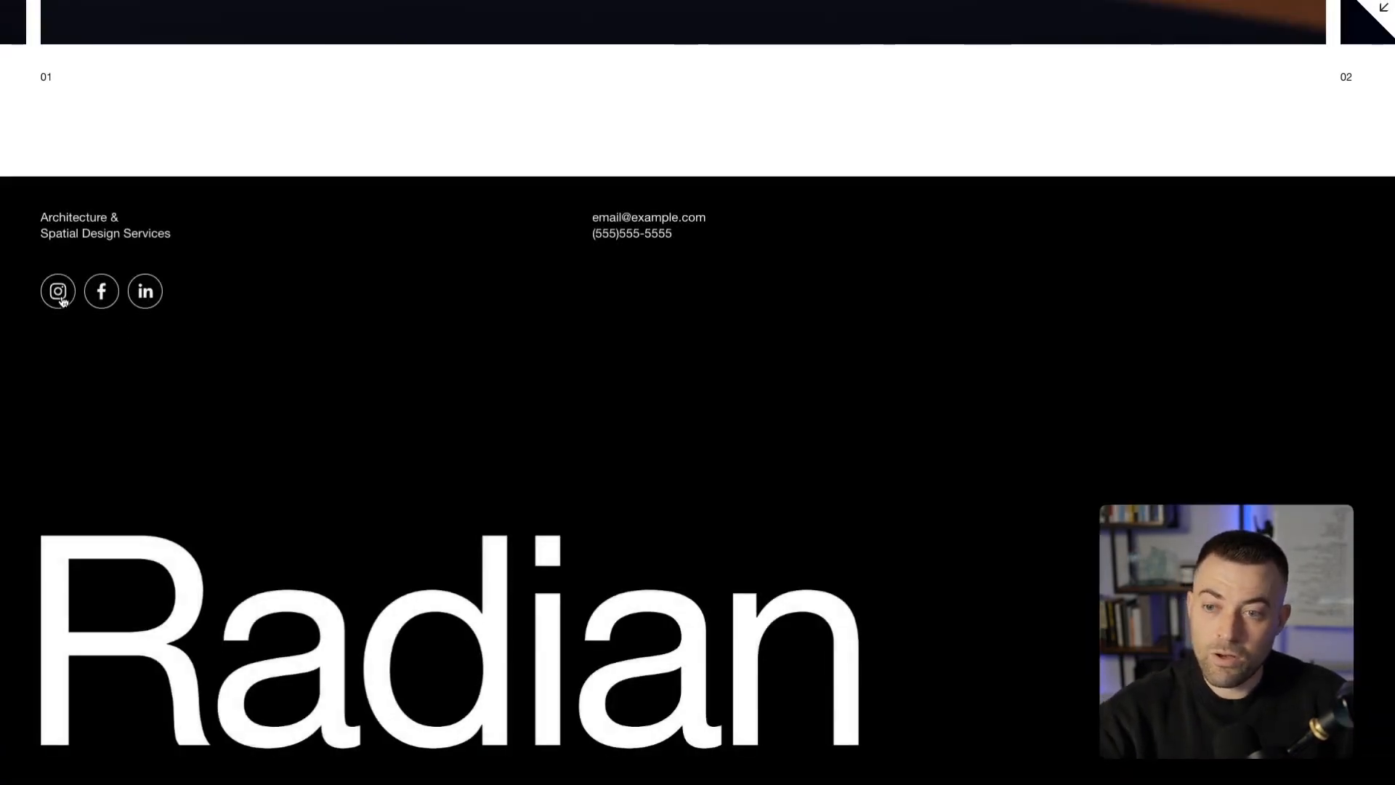
pyautogui.moveTo(59, 290)
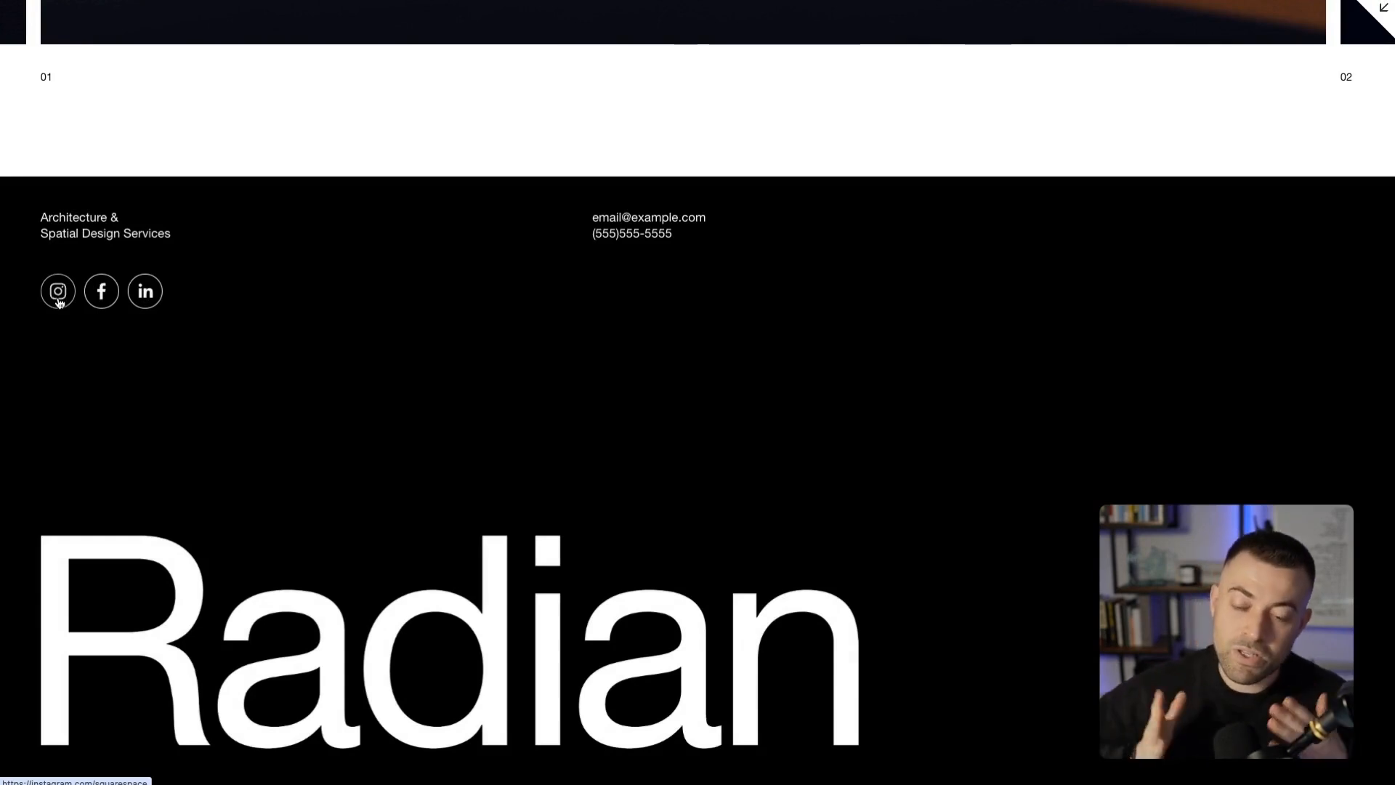